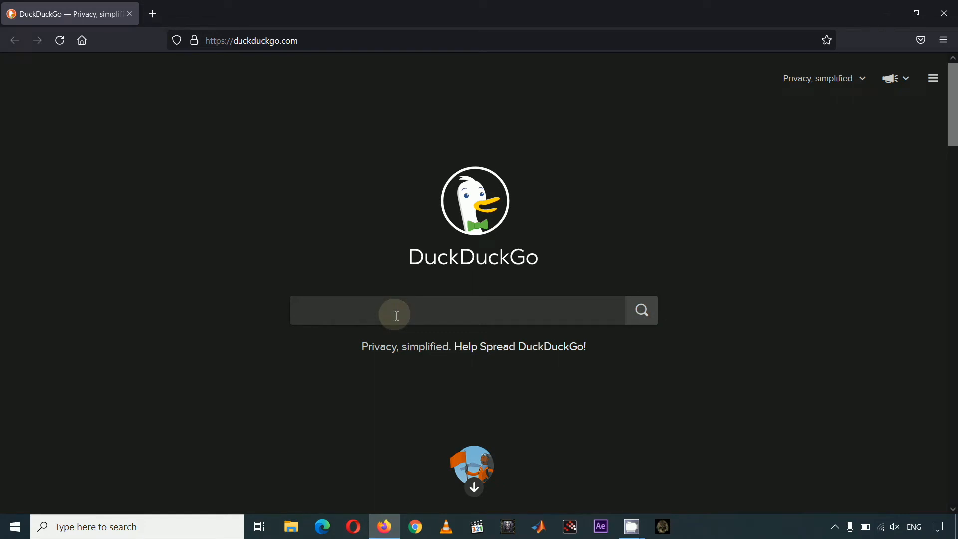
text(https:)
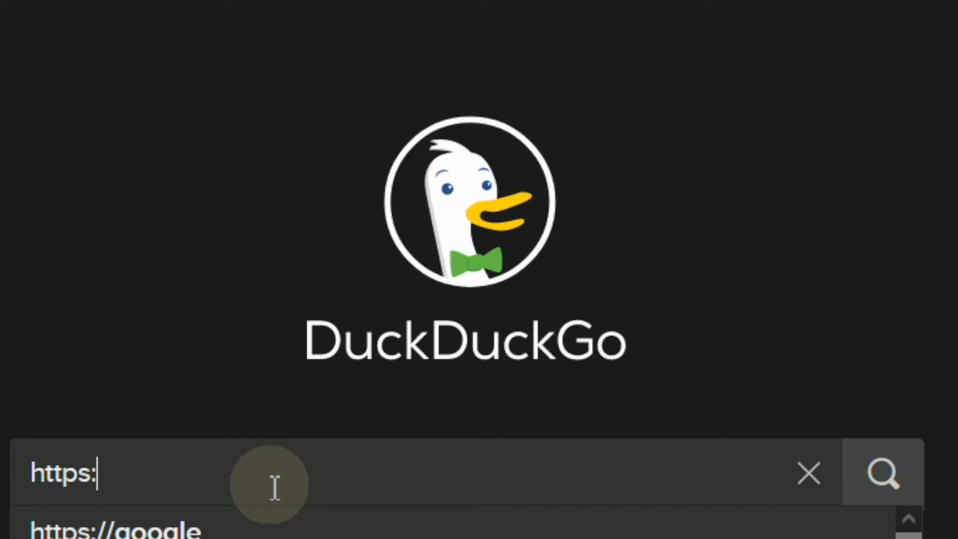
text(//)
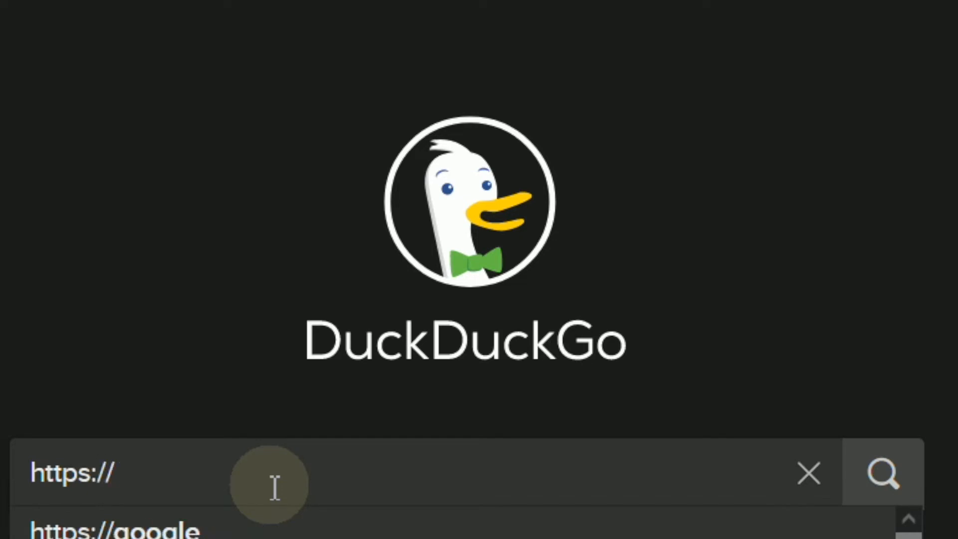
text(dso.)
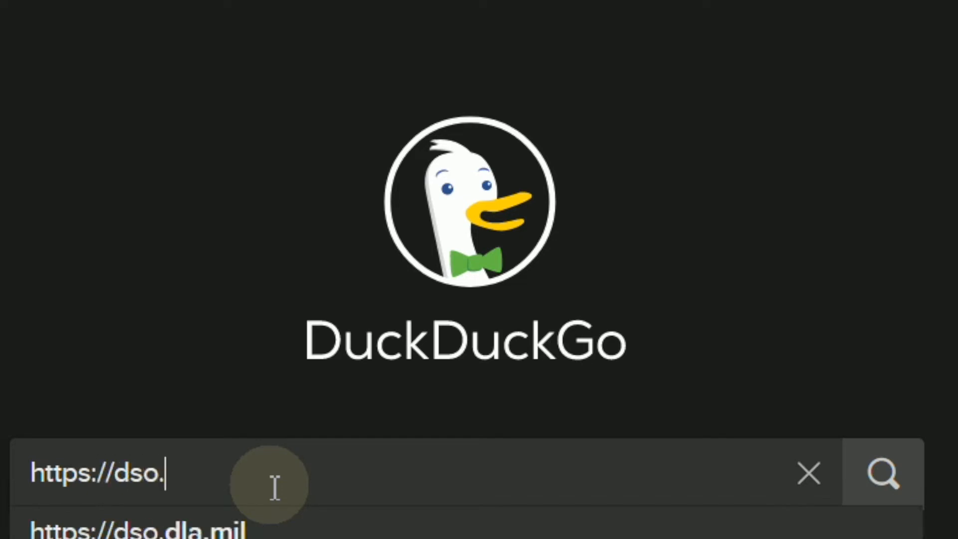
text(me/)
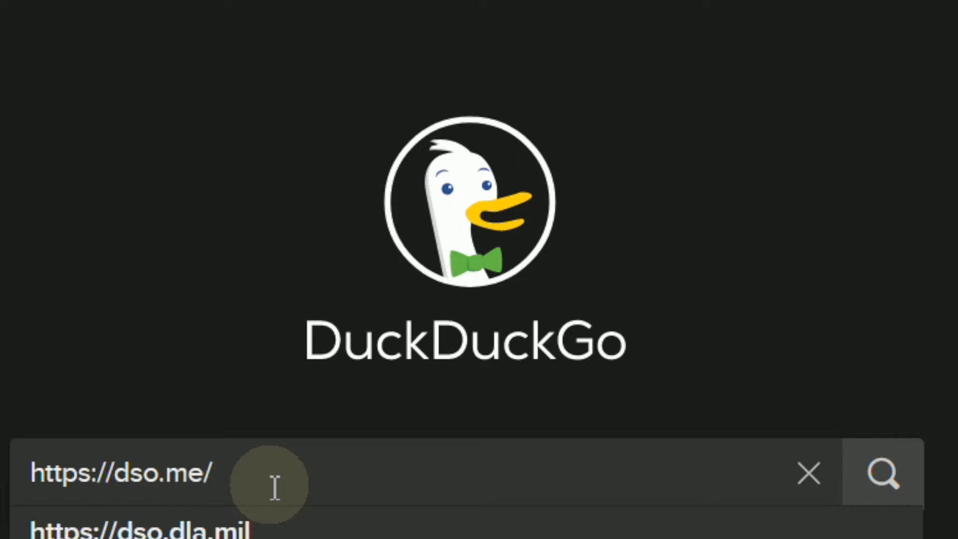
text(csim/)
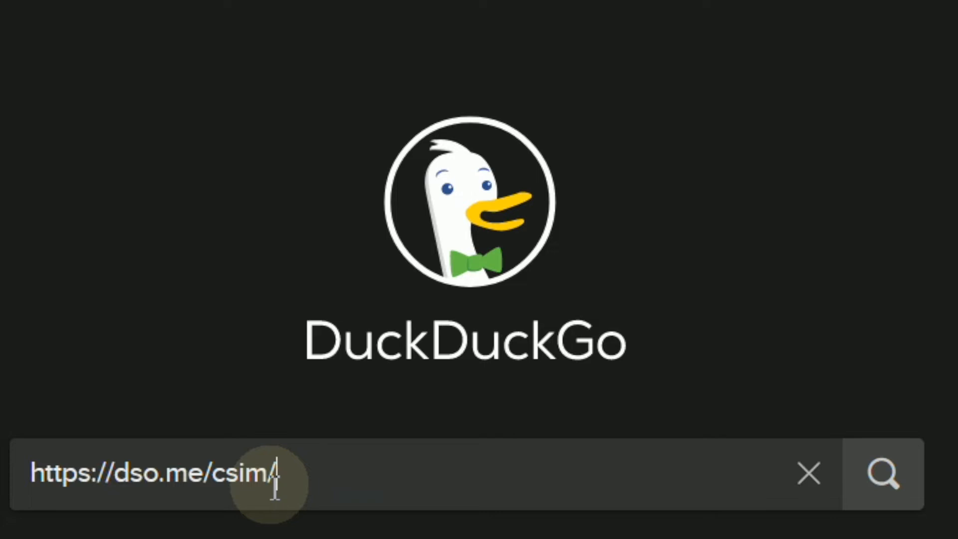
key(Enter)
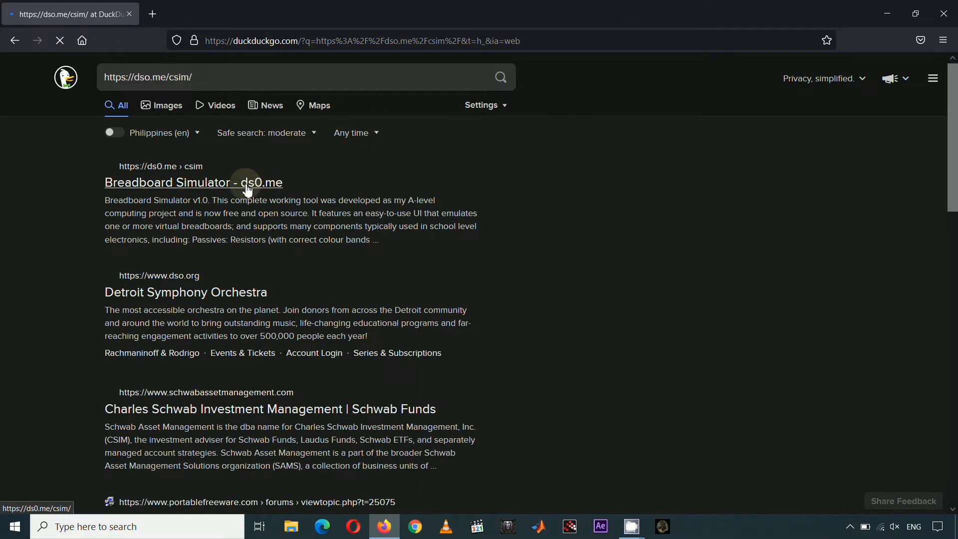
Step: Open the 'Breadboard Simulator – ds0.me' result and bring up the v1.0 download link's options
click(194, 182)
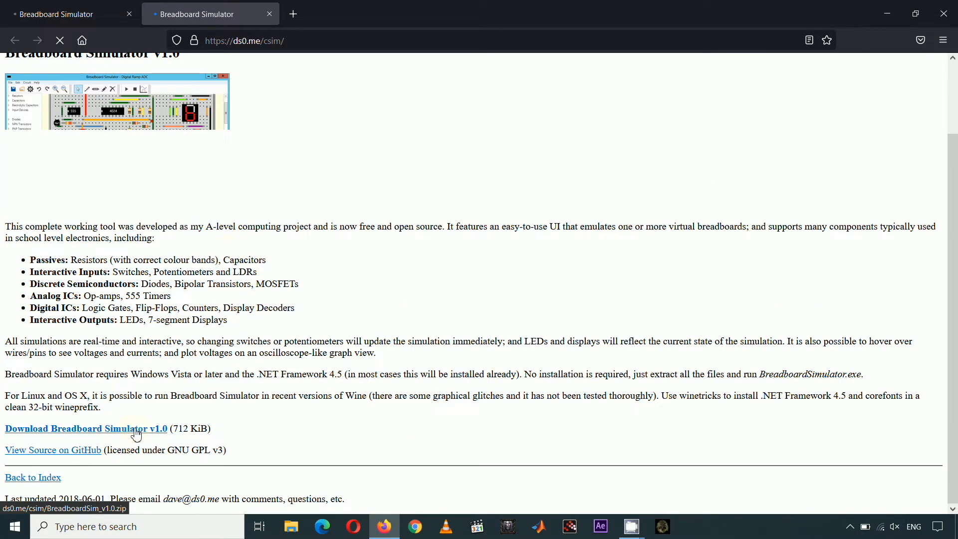
mouse_move(131, 439)
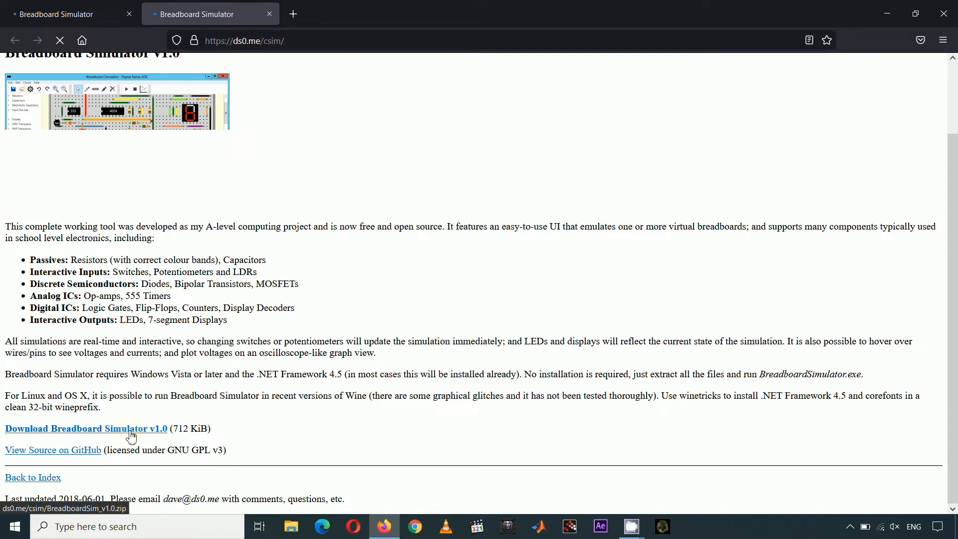
right_click(131, 428)
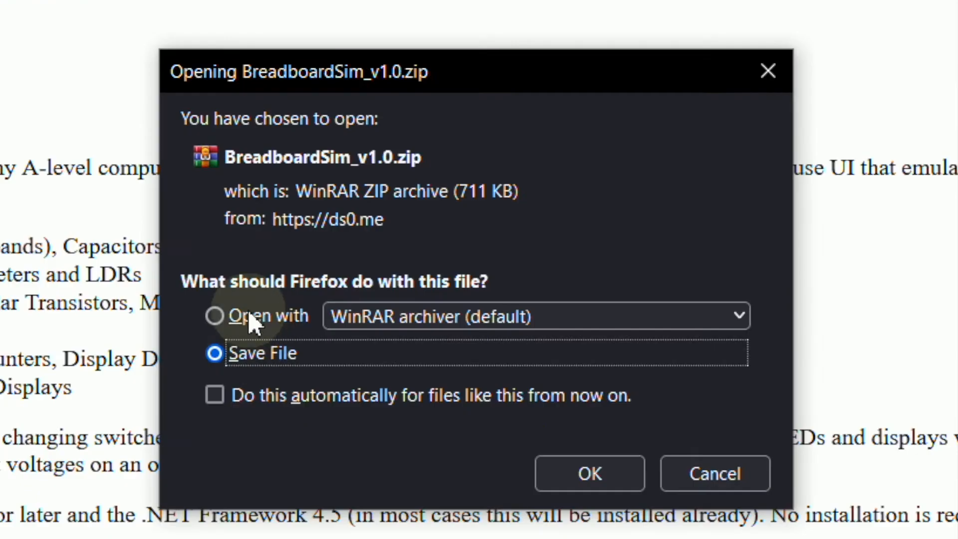
Step: Choose Save File for BreadboardSim_v1.0.zip in the download dialog
click(715, 473)
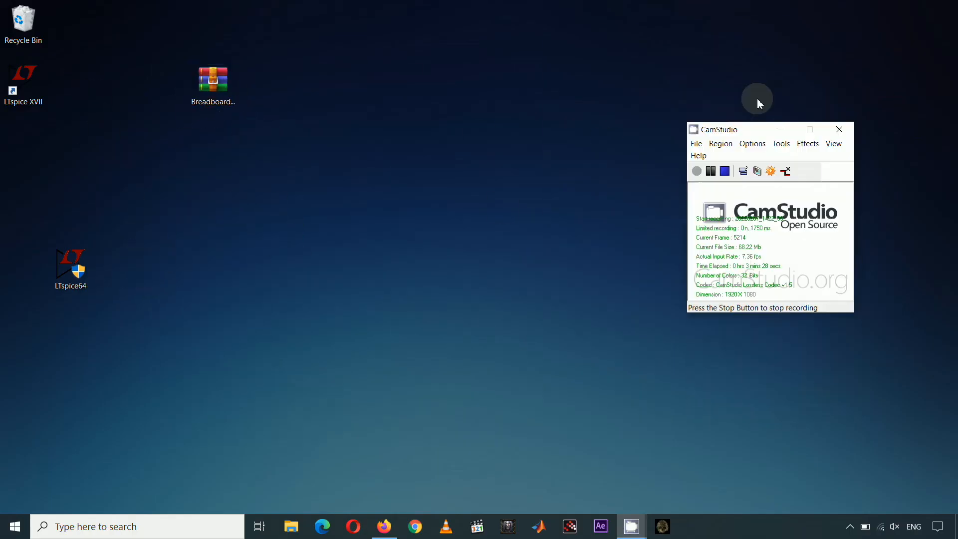
Step: Extract BreadboardSim_v1.0.zip onto the desktop with Extract Here
right_click(212, 79)
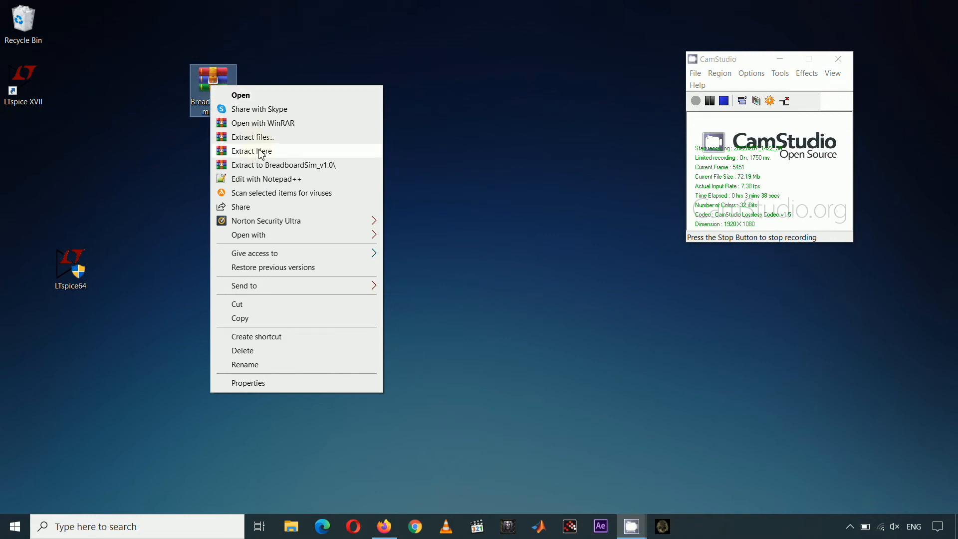
click(252, 151)
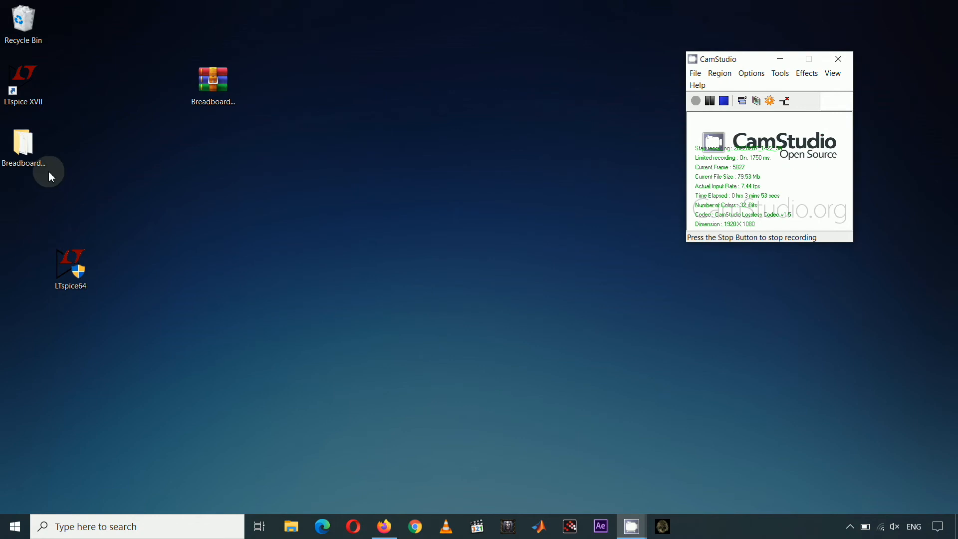
click(22, 141)
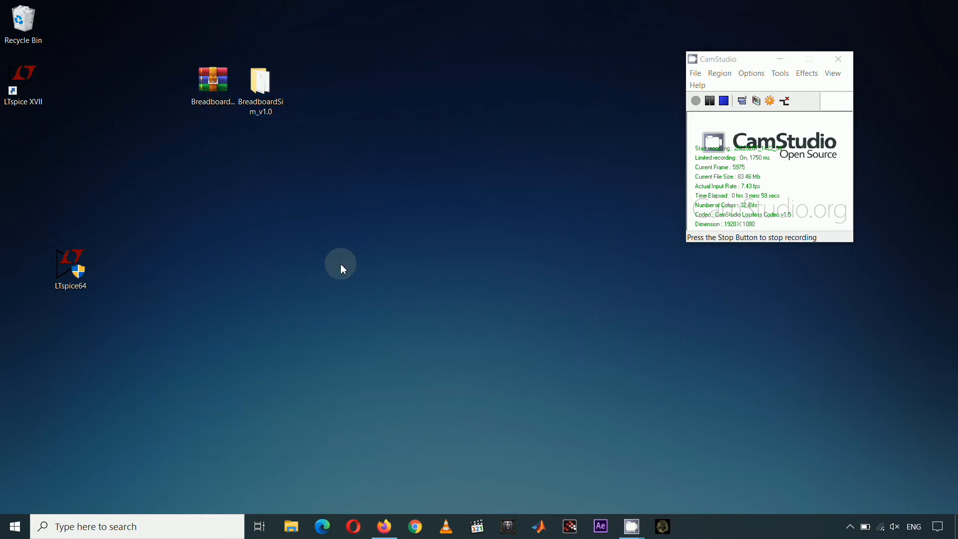
Step: Launch BreadboardSim from the BreadboardSim_v1.0 folder and maximize its window
double_click(260, 80)
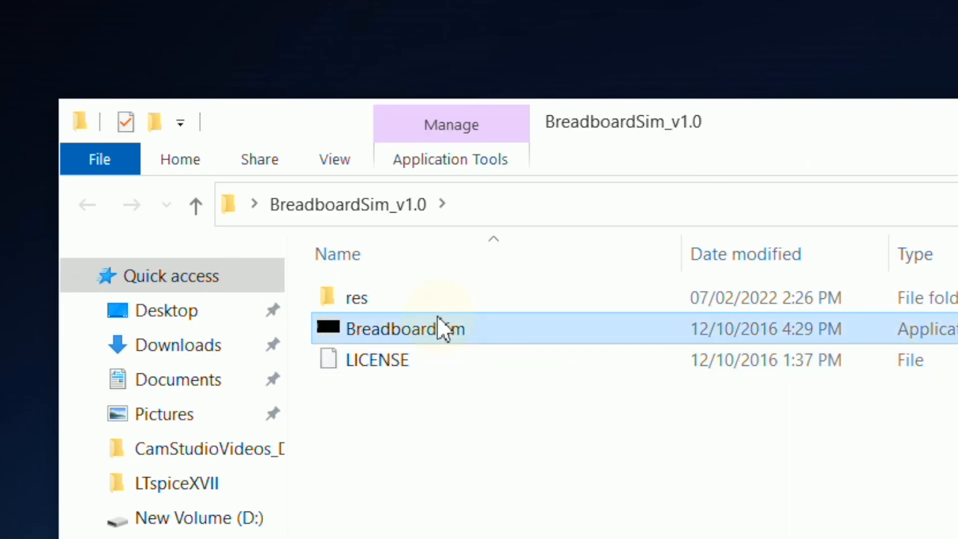
double_click(397, 328)
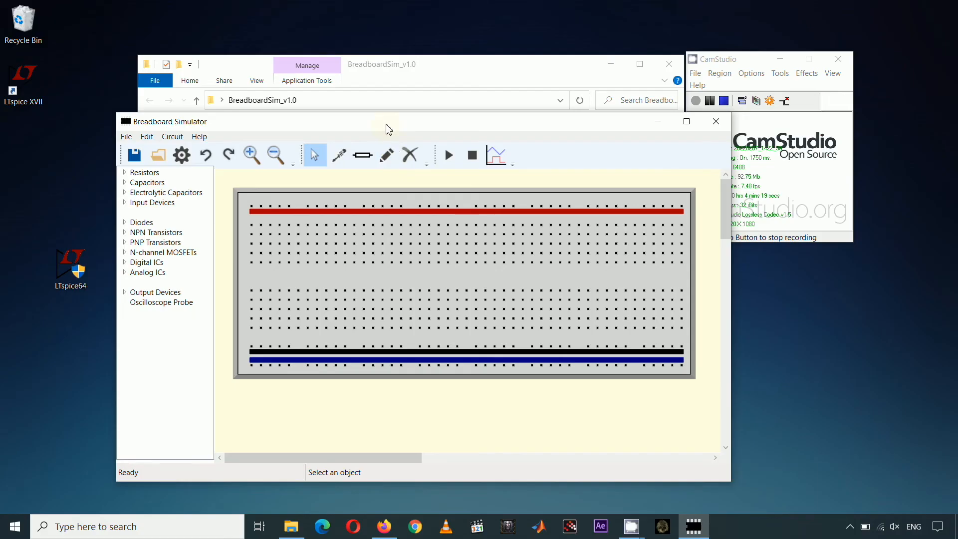
click(686, 122)
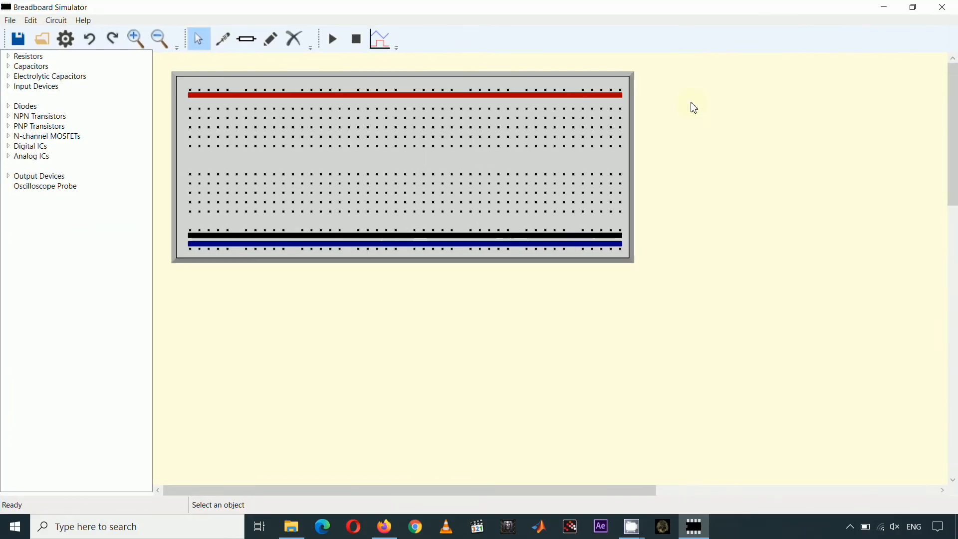
mouse_move(185, 164)
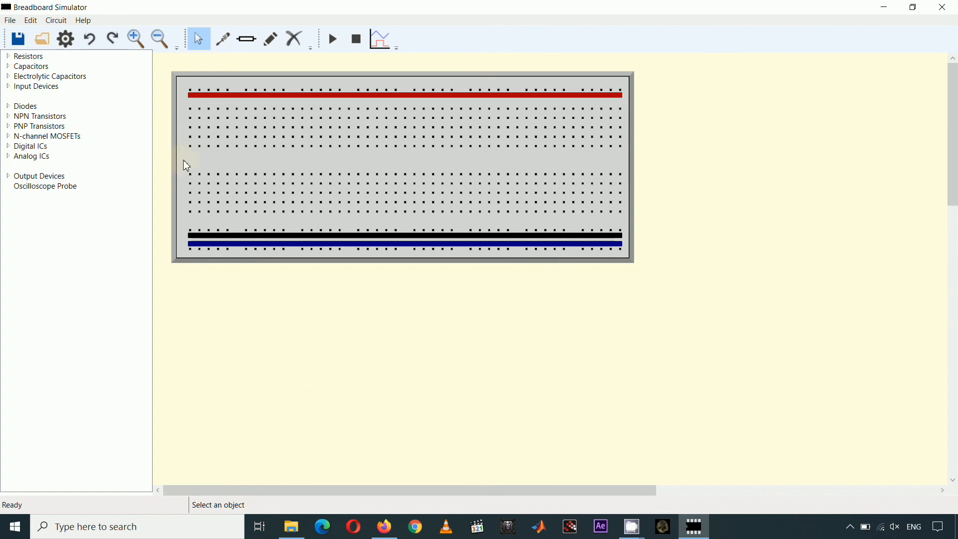